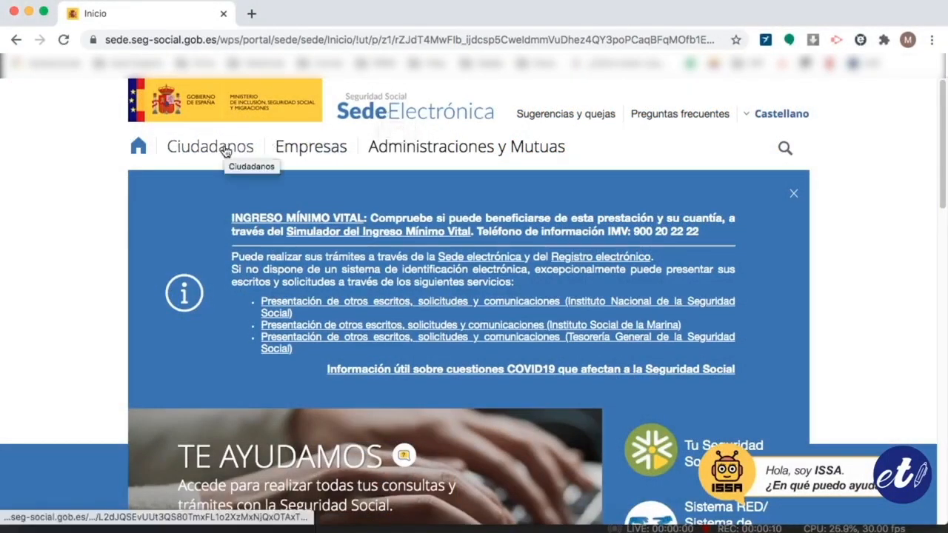
Step: Reach Ciudadanos > Afiliación e Inscripción and expand 'Asignación de número de Seguridad Social'
click(210, 146)
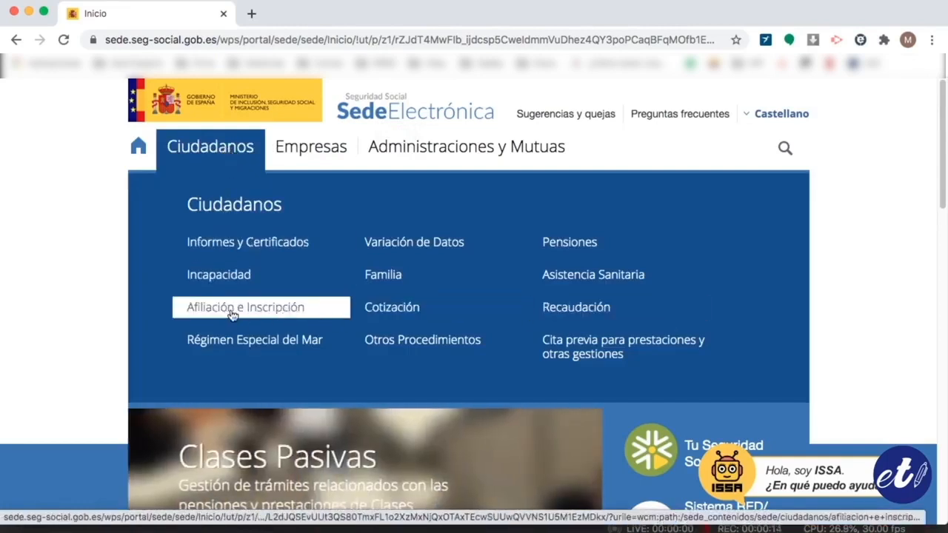
click(244, 306)
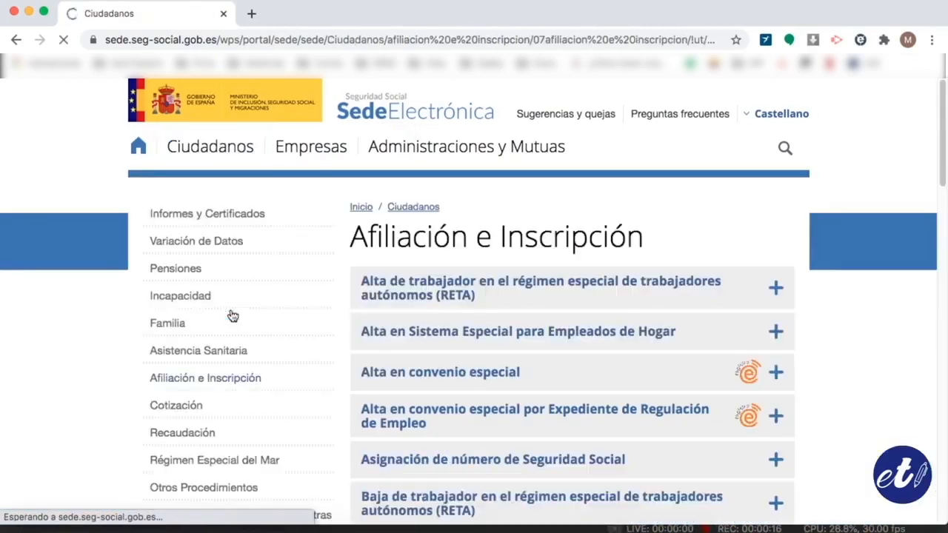
scroll(down, 3)
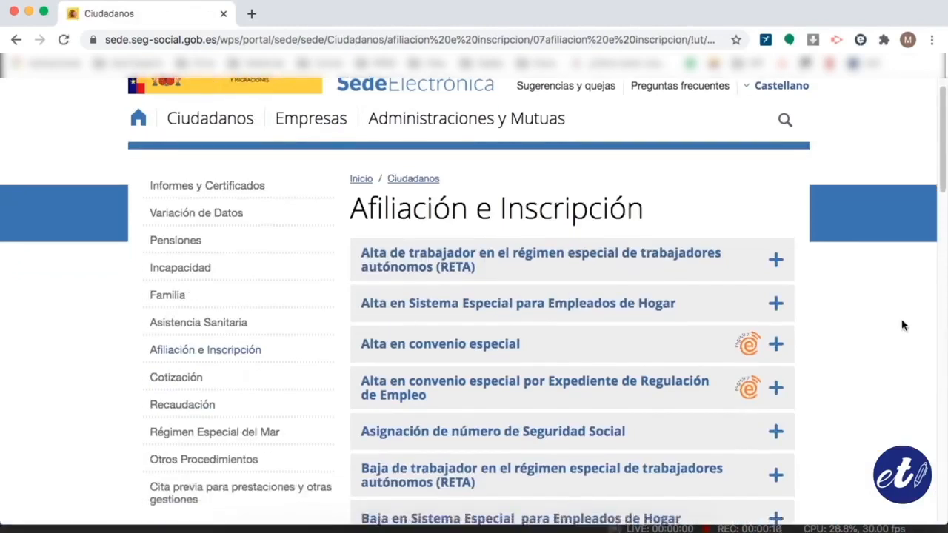
scroll(down, 3)
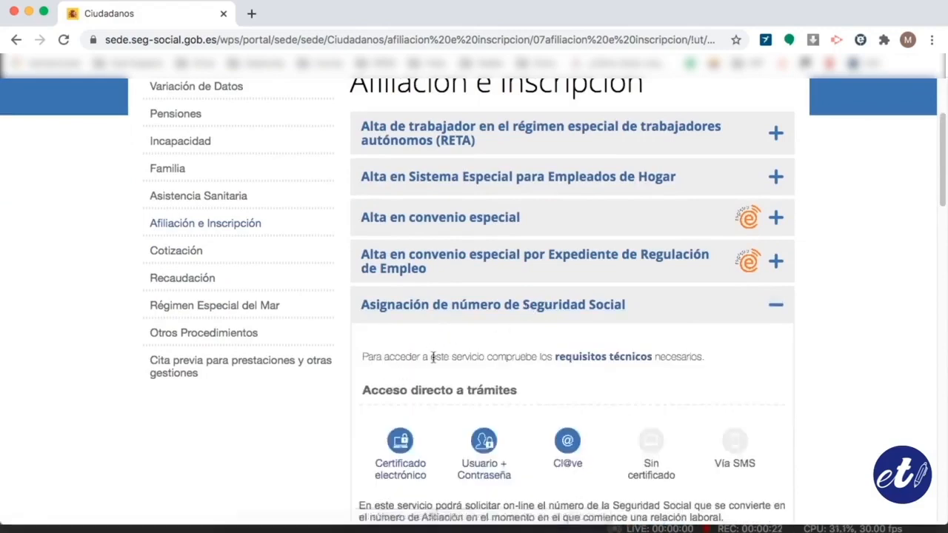
Step: Sign in via Certificado electrónico with the chosen certificate and accept the identity-data consent
click(400, 441)
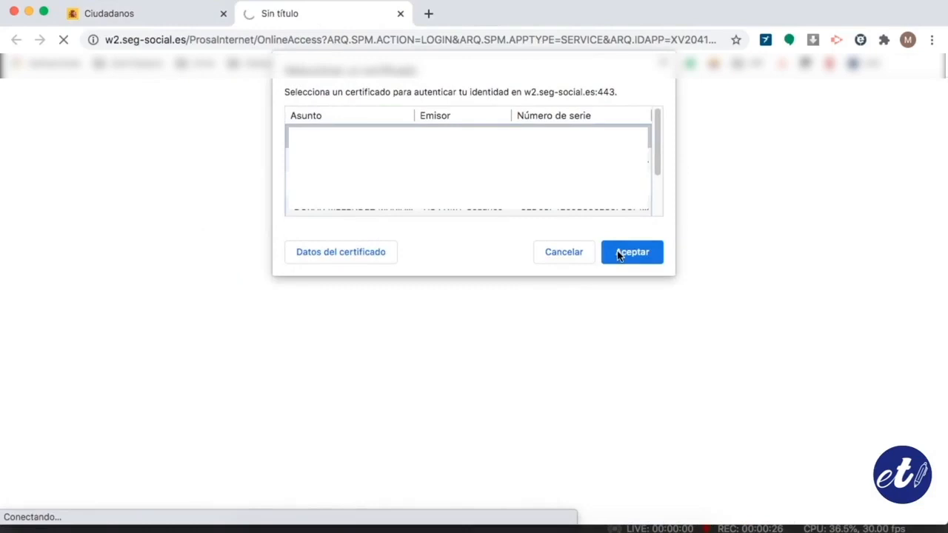
click(631, 252)
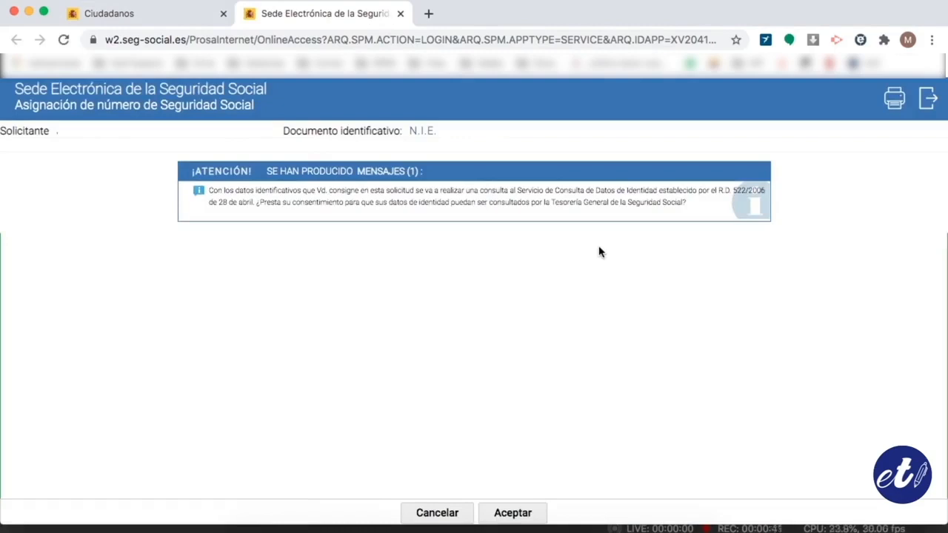
mouse_move(551, 452)
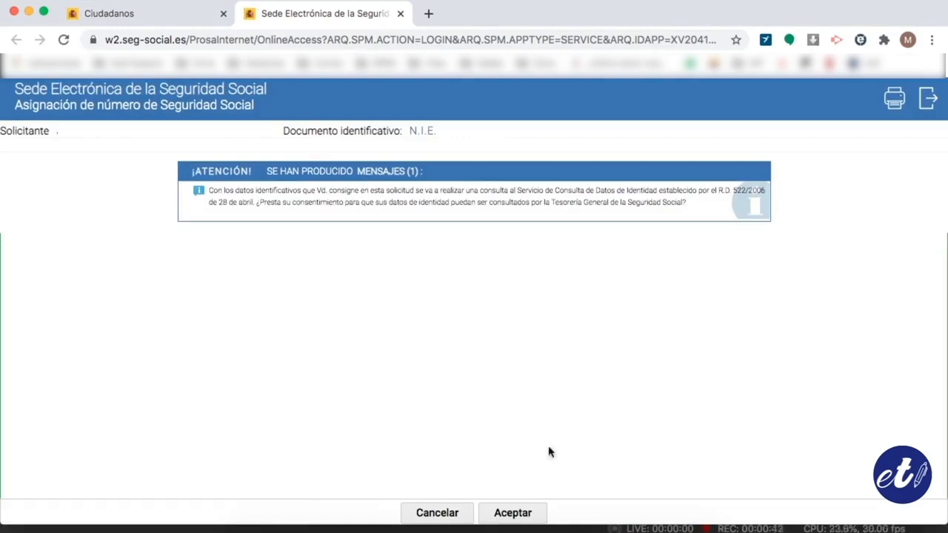
click(512, 512)
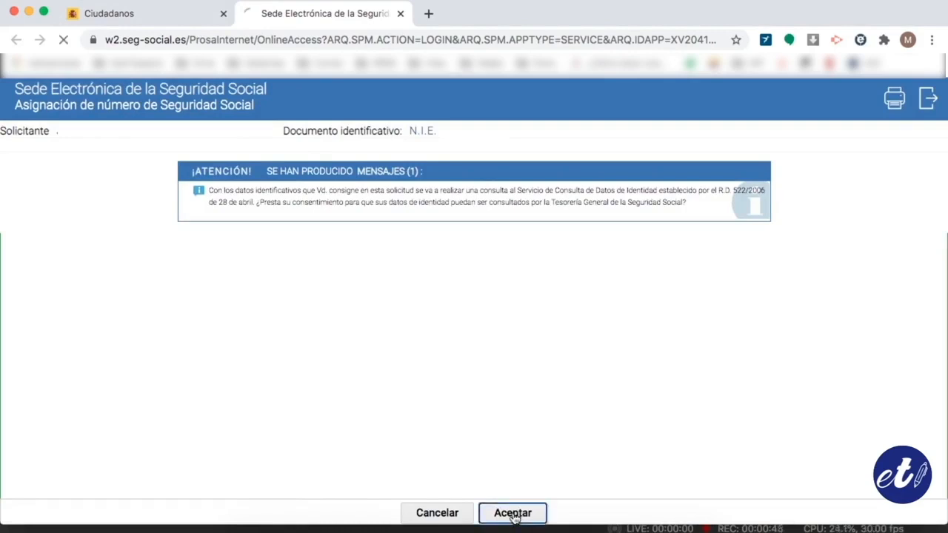
click(512, 512)
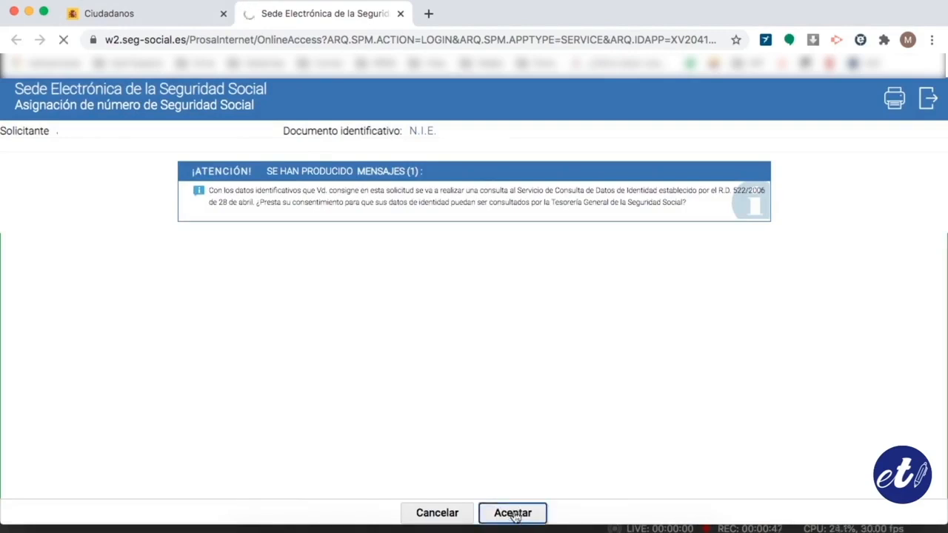
click(512, 512)
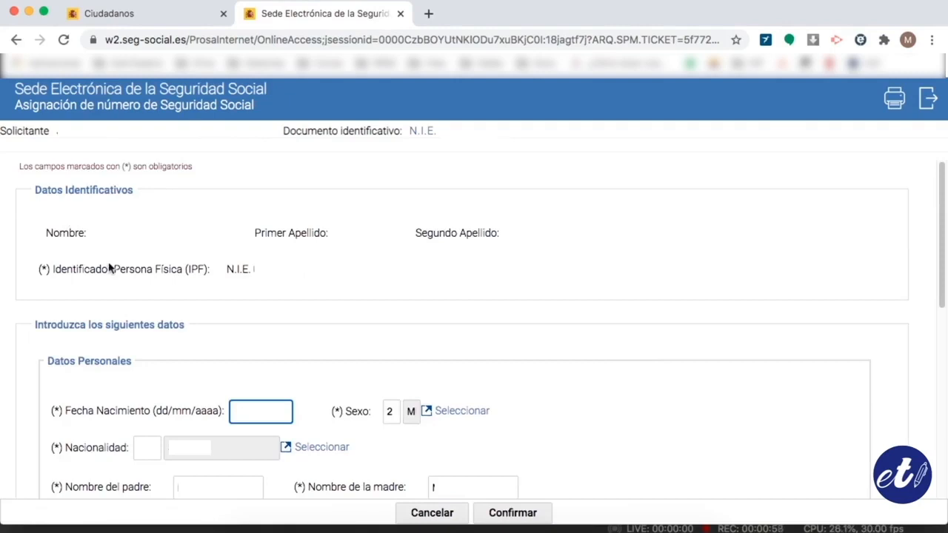
Step: Review Datos Personales and Domicilio fields and confirm the form with Confirmar
scroll(down, 3)
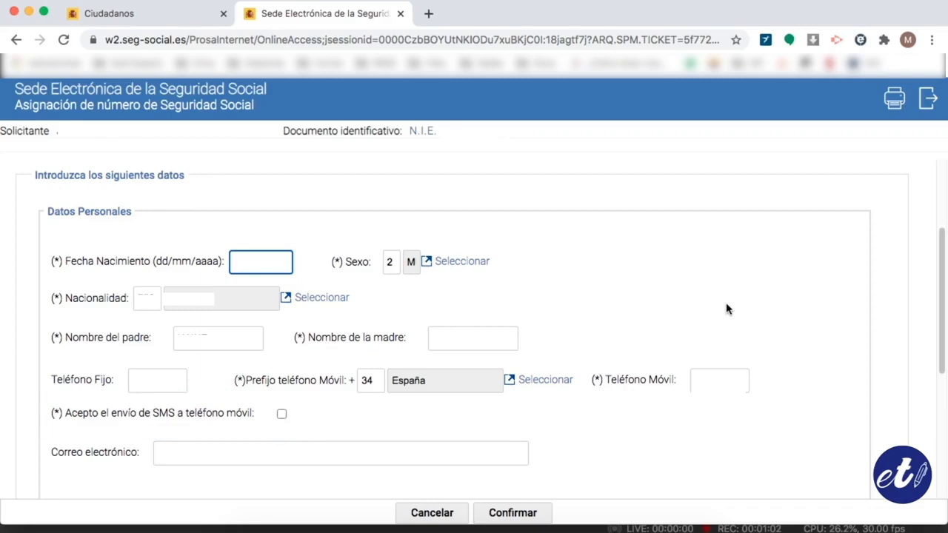
scroll(down, 3)
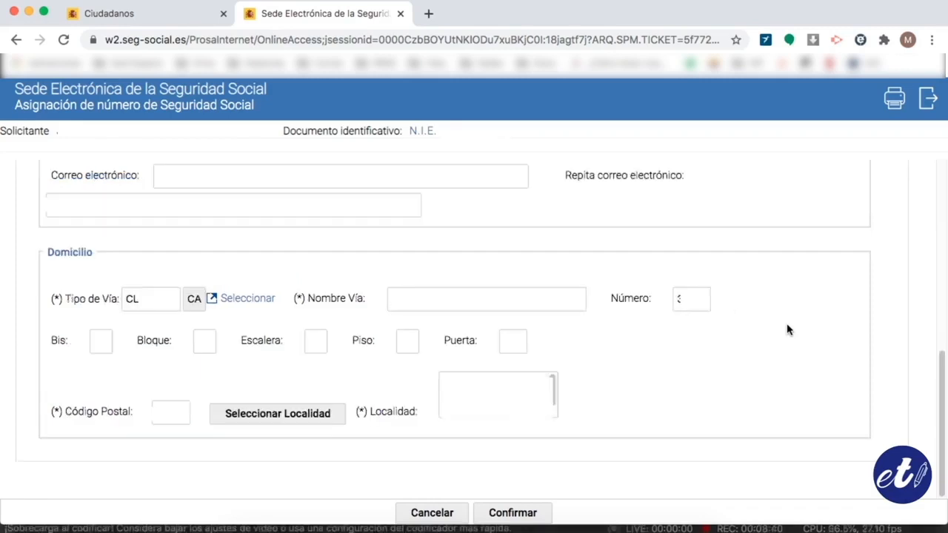
click(513, 512)
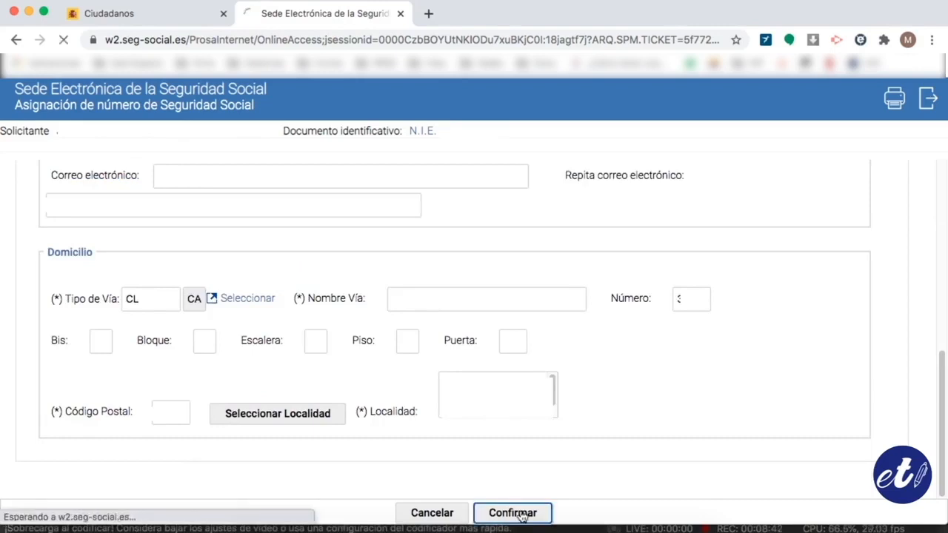
Step: Download the Social Security number report PDF via 'Abrir ventana' and end with Finalizar
click(513, 512)
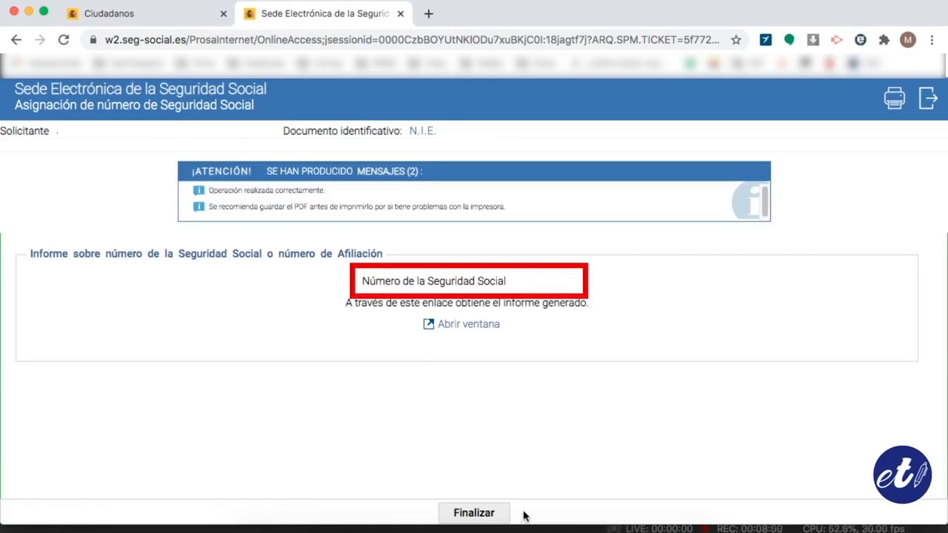
mouse_move(468, 323)
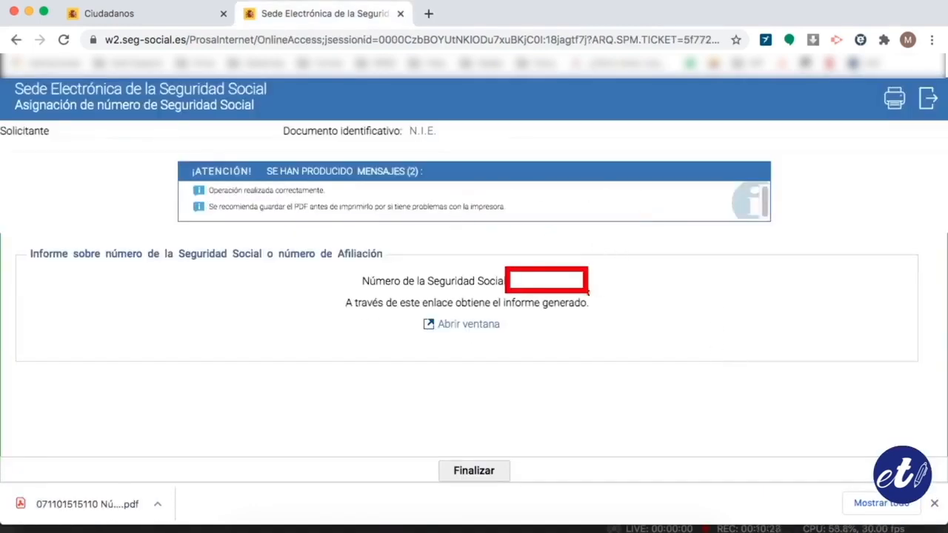
click(927, 98)
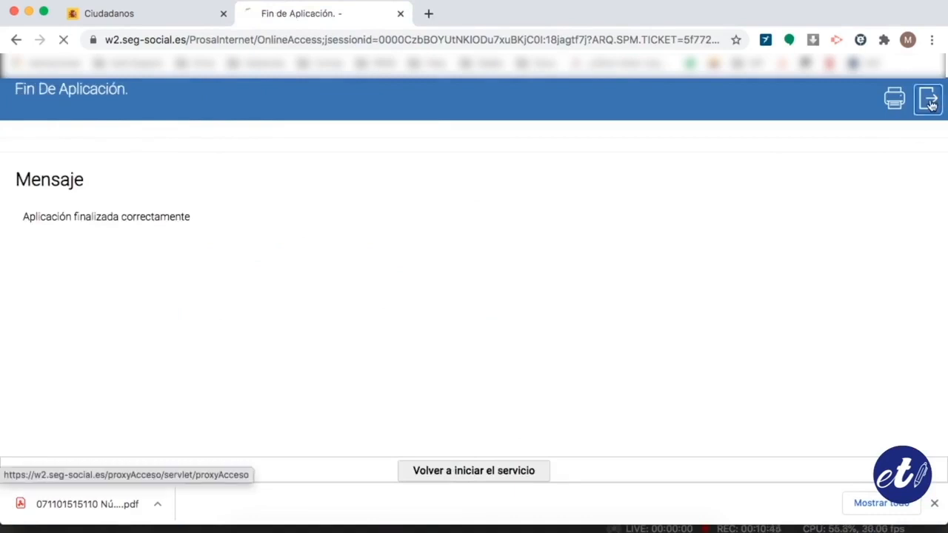